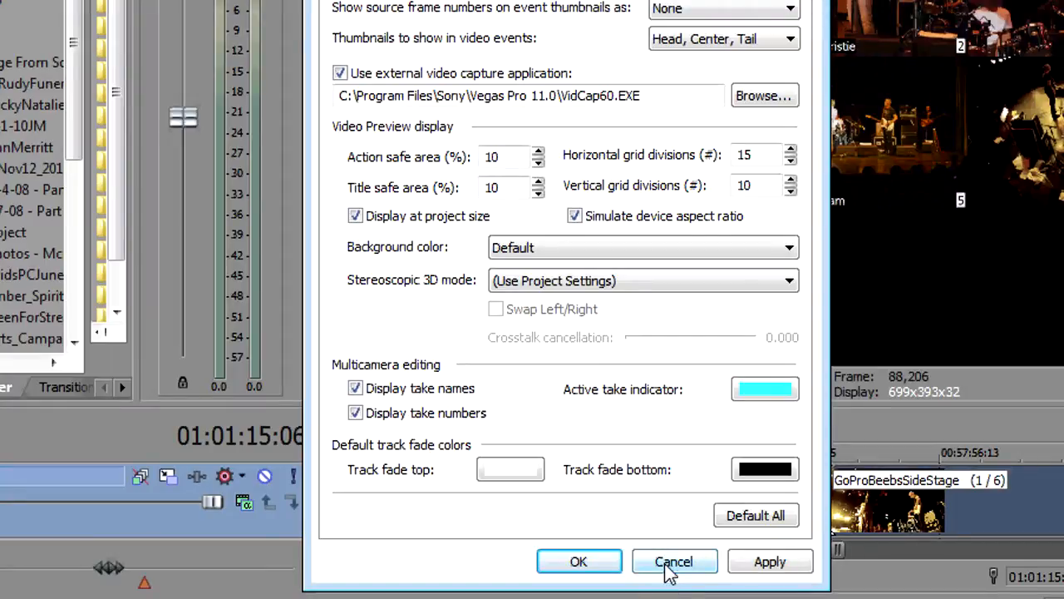
Step: Cancel the Preferences dialog, returning to the six-angle multicamera preview and timeline
left_click(673, 561)
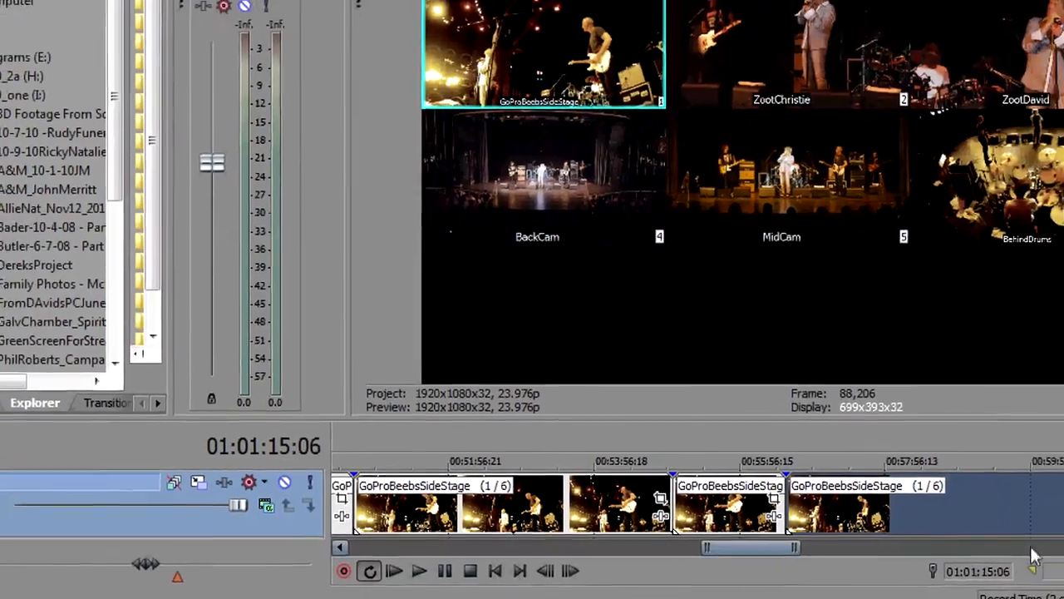